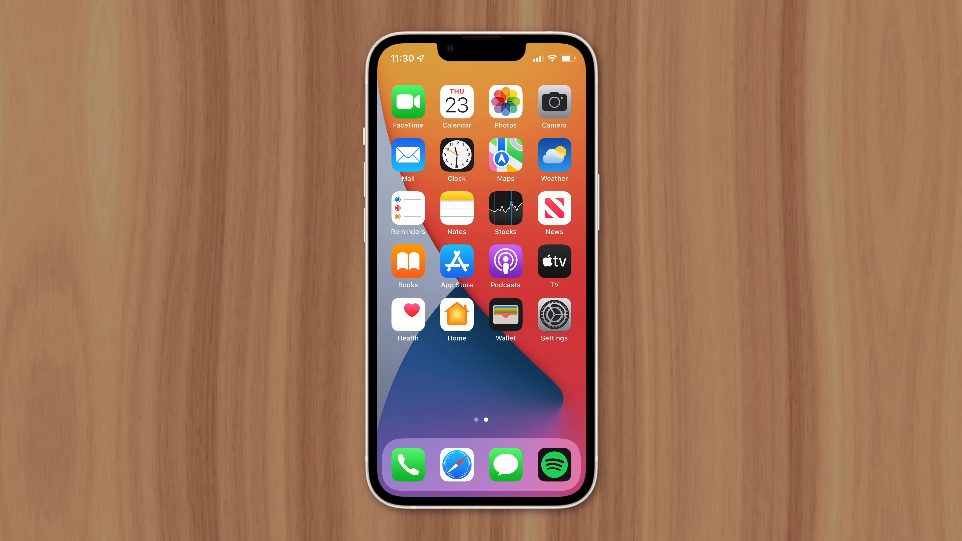
# Reveal the floating AssistiveTouch button over the home screen app grid
pyautogui.click(481, 409)
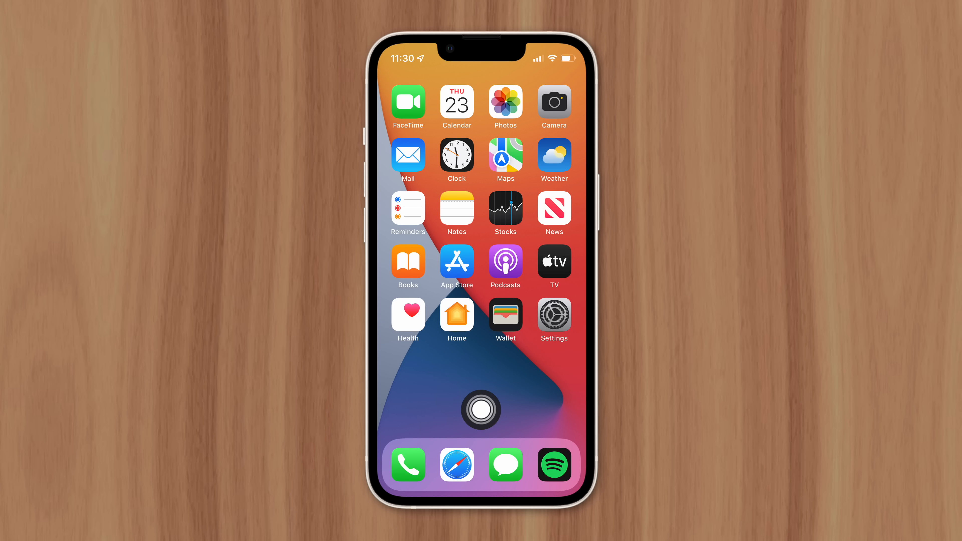
pyautogui.click(480, 410)
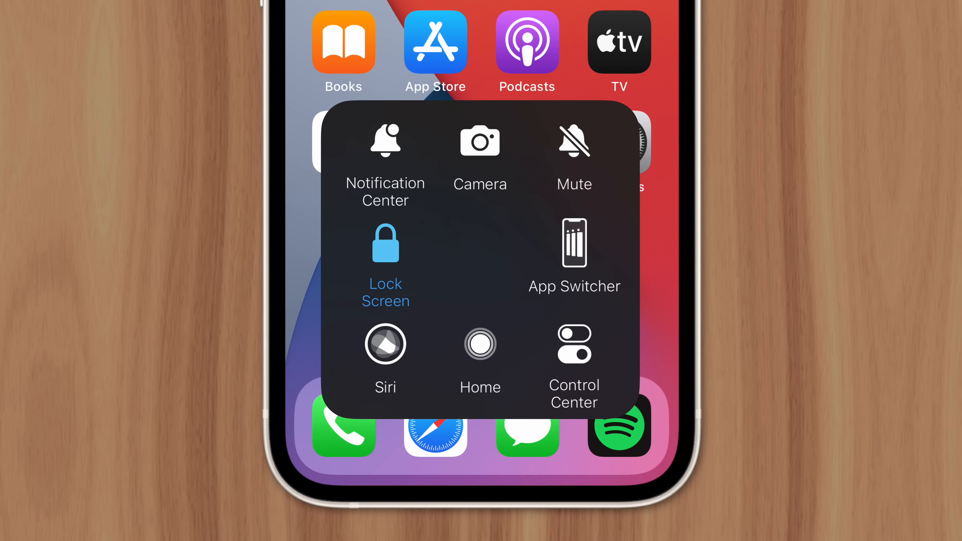
pyautogui.click(574, 141)
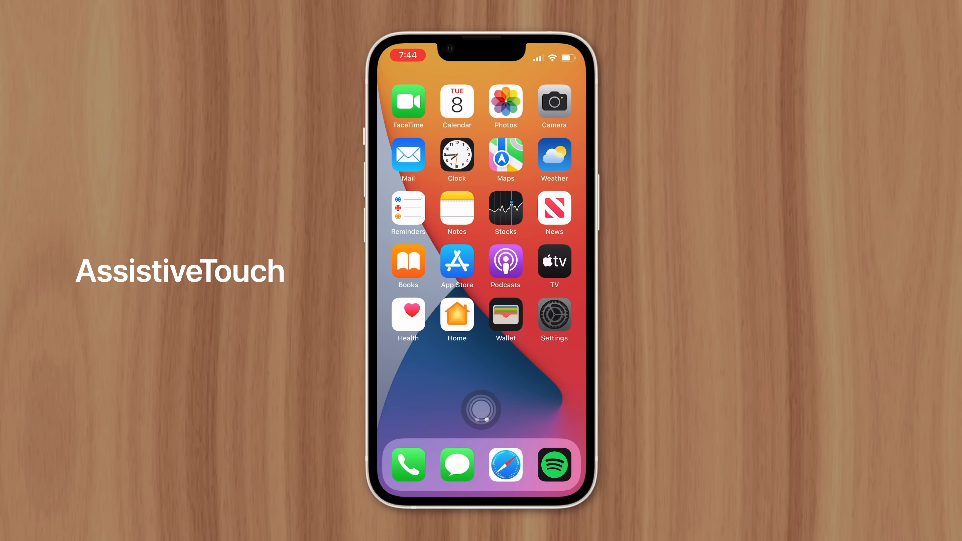
# Navigate Settings > Accessibility > Touch to the AssistiveTouch settings page
pyautogui.click(552, 319)
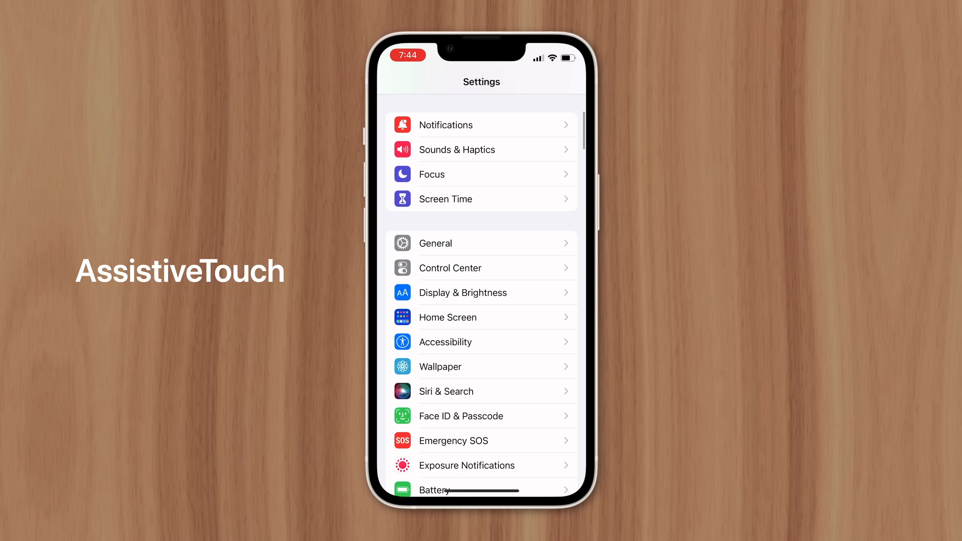
pyautogui.click(445, 342)
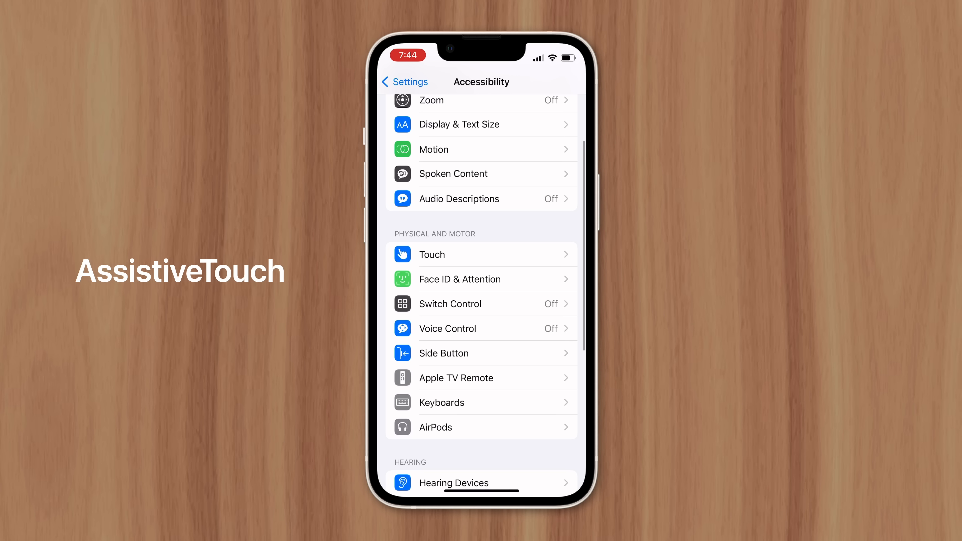
pyautogui.click(431, 254)
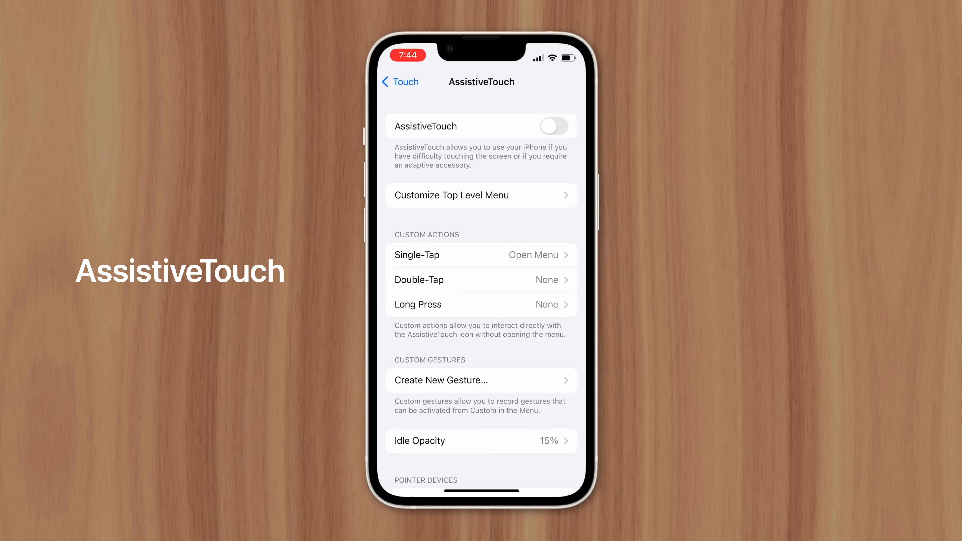
pyautogui.click(554, 126)
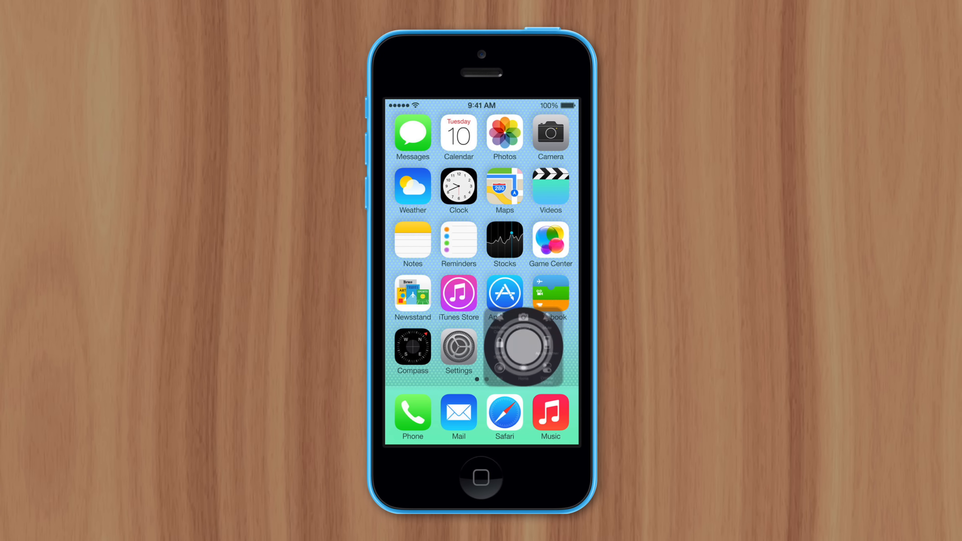
# Show the AssistiveTouch menu with Notification Center, Camera, Siri, Home and Control Center
pyautogui.click(525, 346)
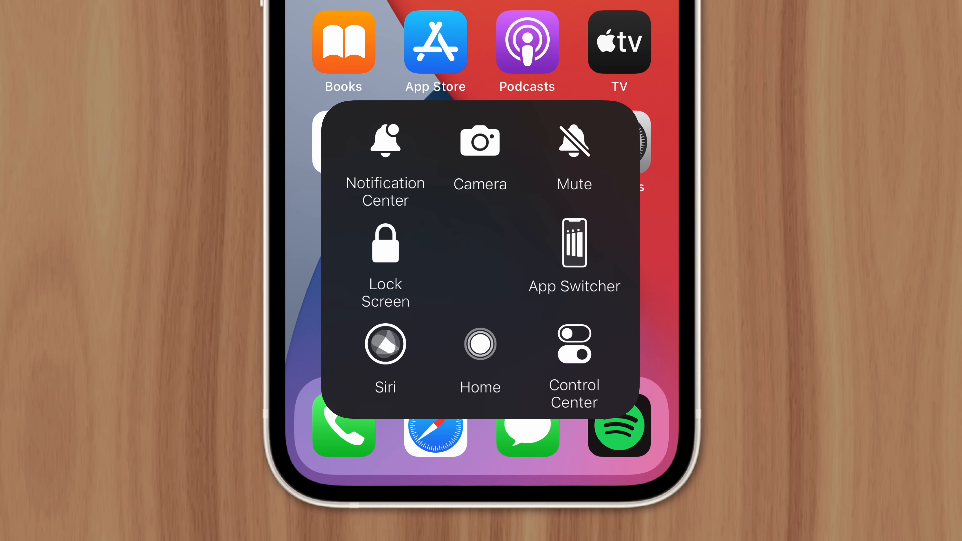
pyautogui.click(385, 344)
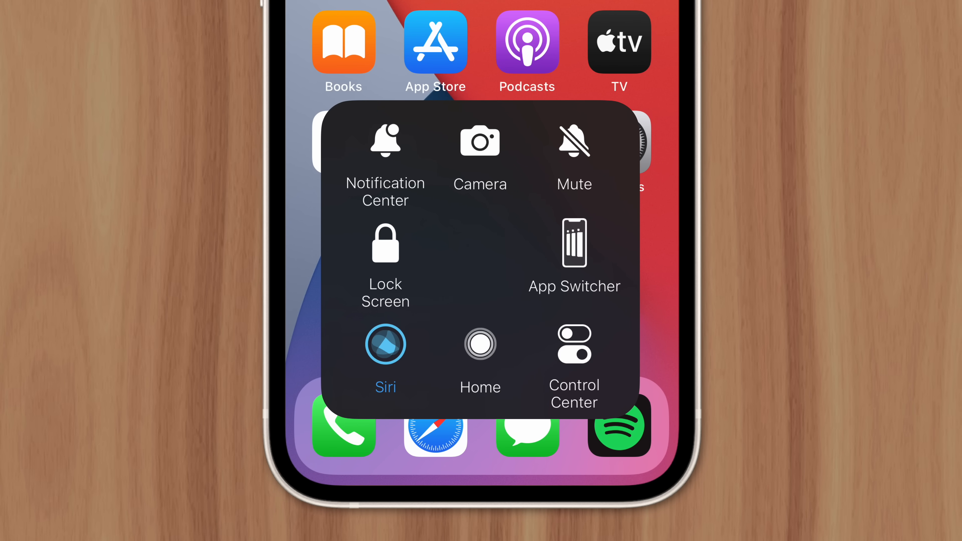
pyautogui.click(573, 344)
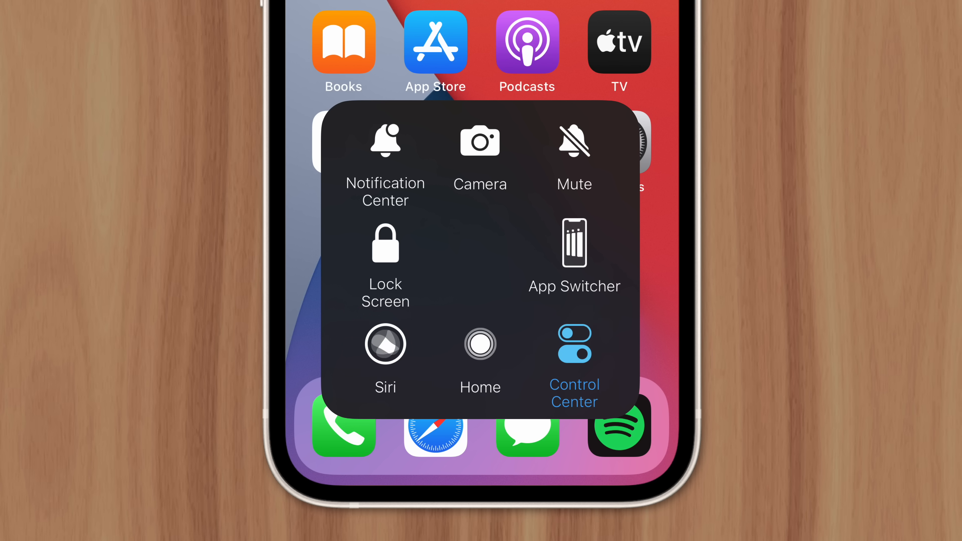
pyautogui.click(480, 141)
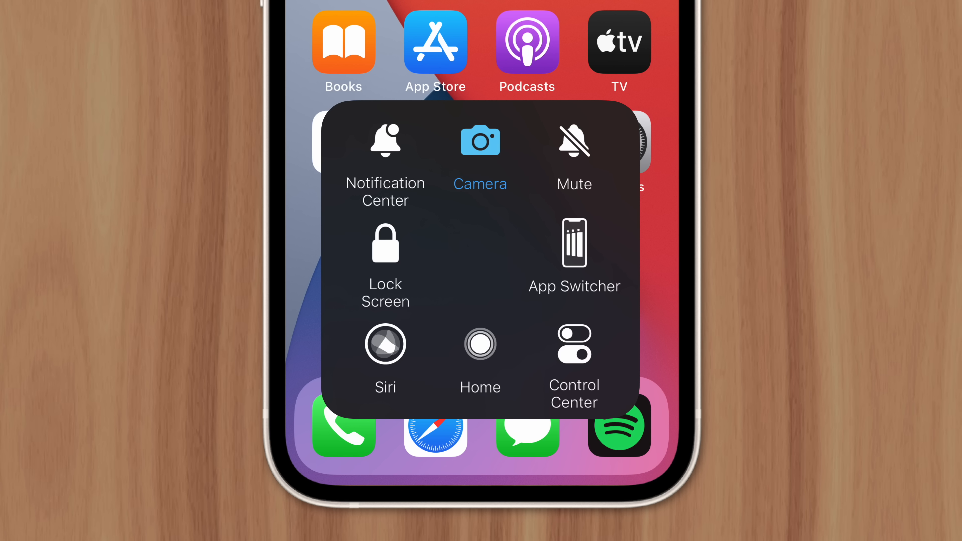